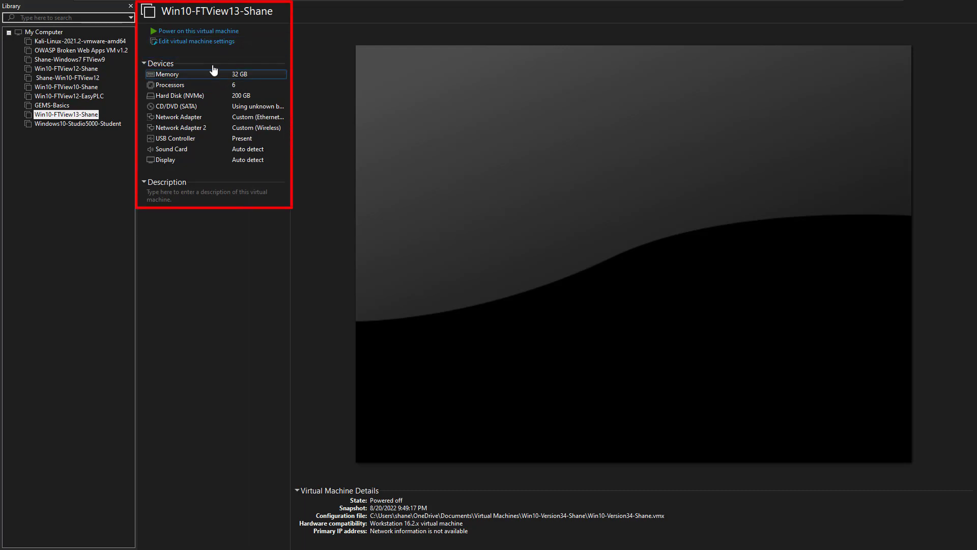
In the Win10-FTView13 hardware settings, dip the memory to 16 GB and restore it to 32 GB.
left_click(195, 40)
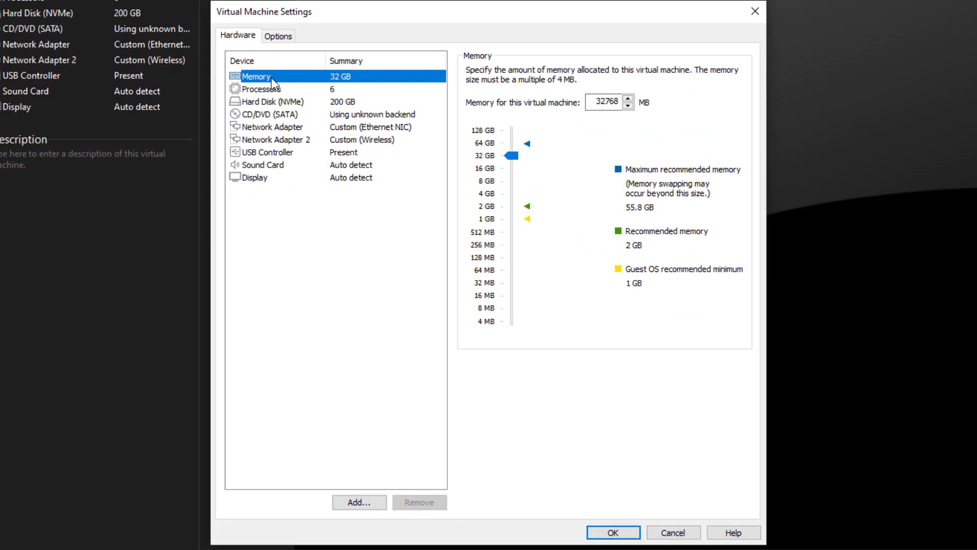
mouse_move(353, 85)
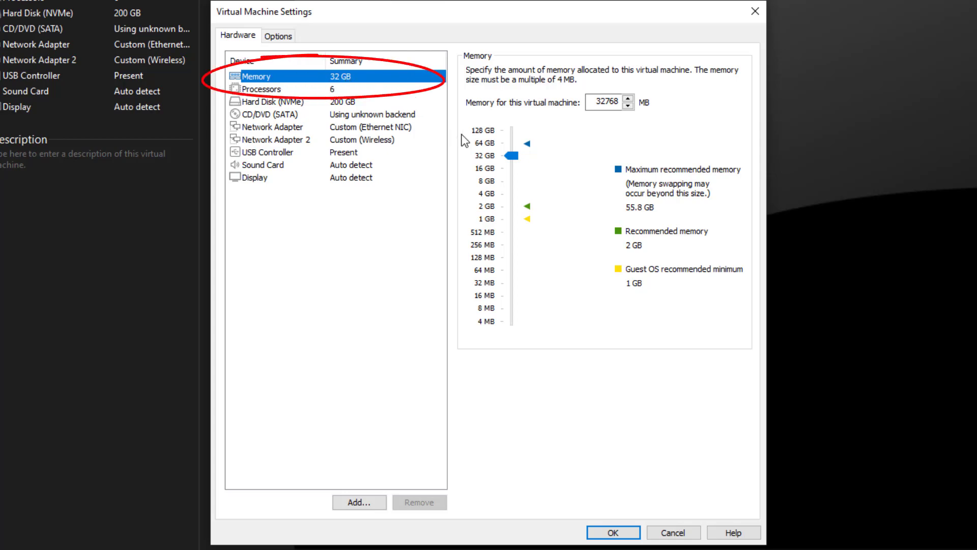
left_click_drag(509, 154, 508, 171)
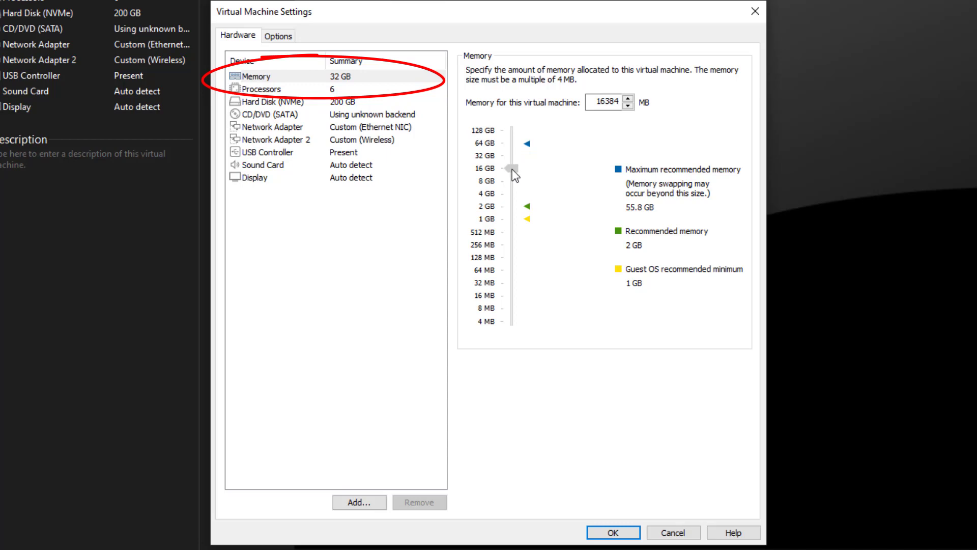
left_click_drag(506, 168, 506, 155)
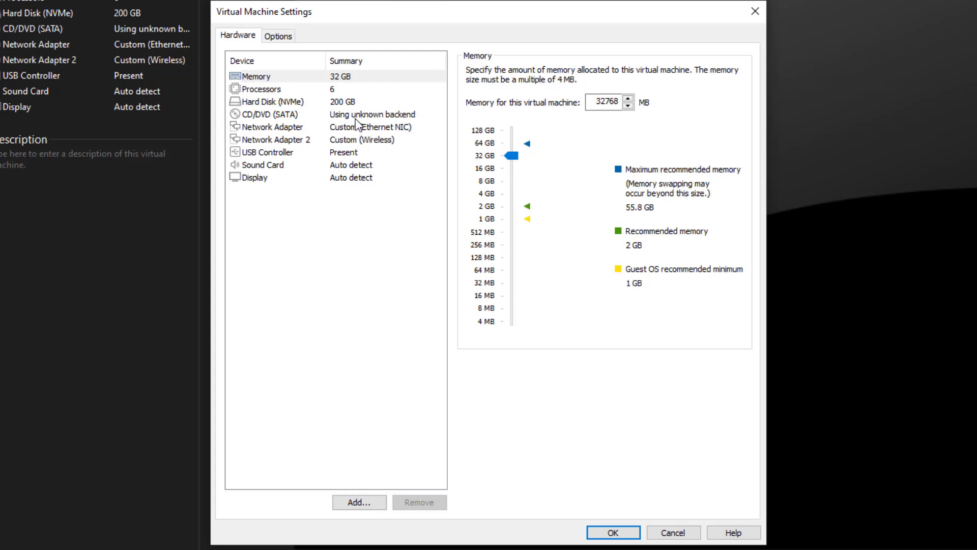
mouse_move(337, 85)
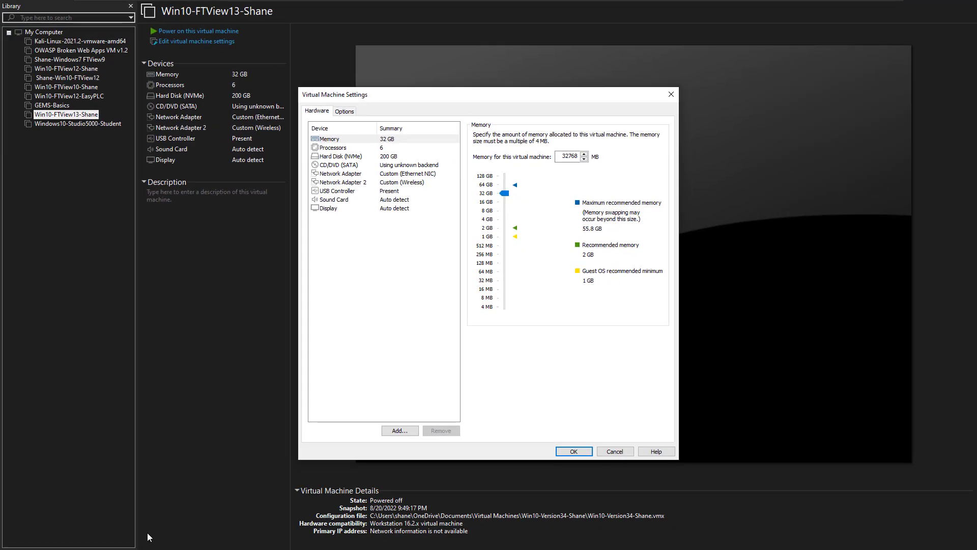
Bring up Task Manager's memory performance: 11.0 GB in use of 64.0 GB on the host.
left_click(74, 539)
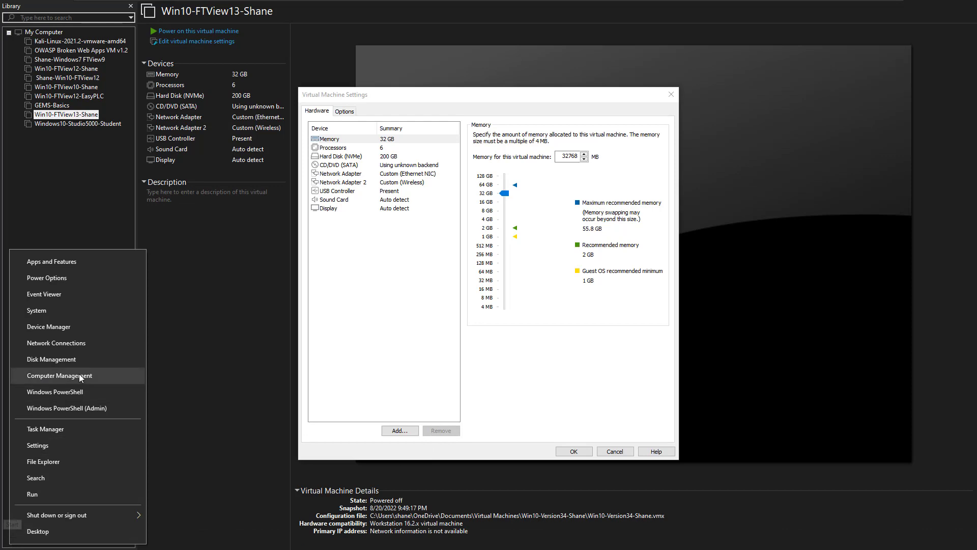
left_click(45, 428)
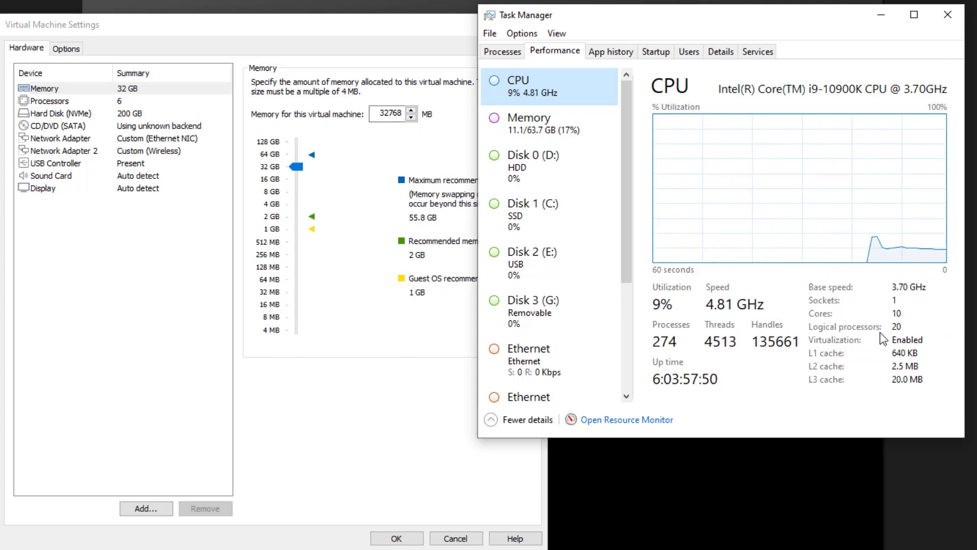
left_click(527, 123)
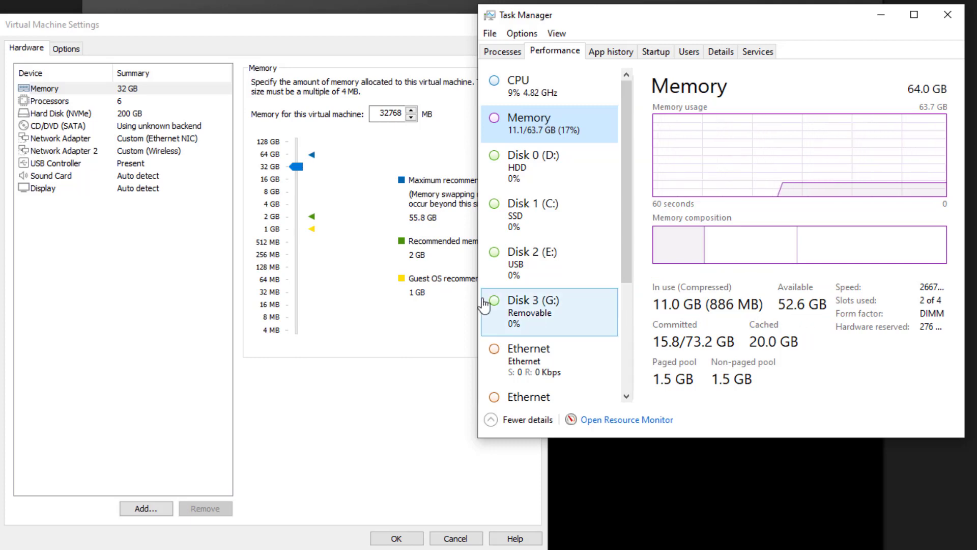
Show the VM's processor configuration of 6 processors with 1 core each.
left_click(946, 14)
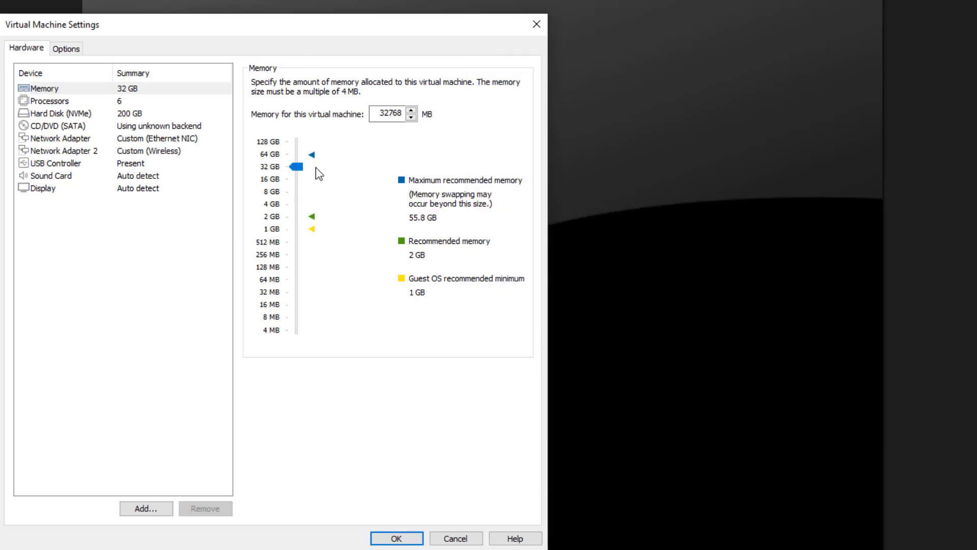
mouse_move(315, 188)
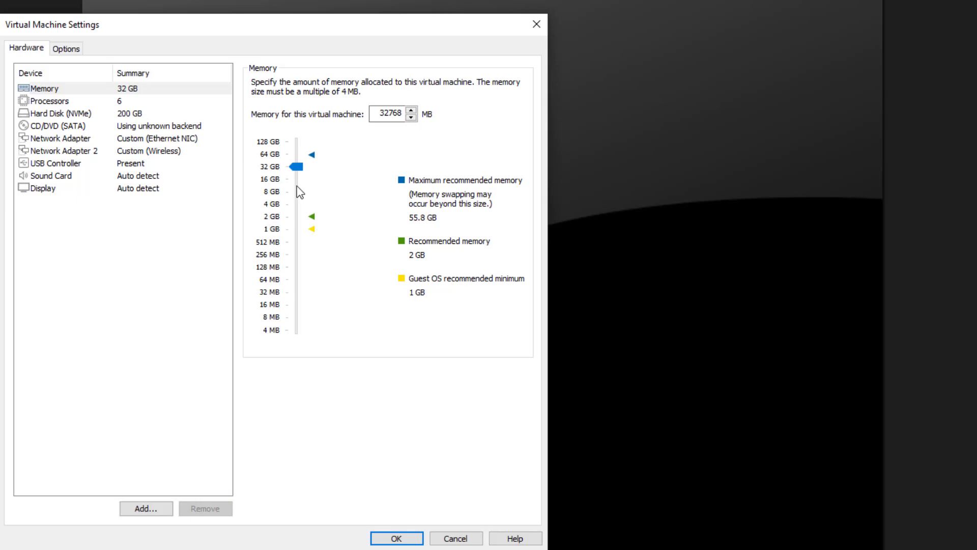
mouse_move(102, 106)
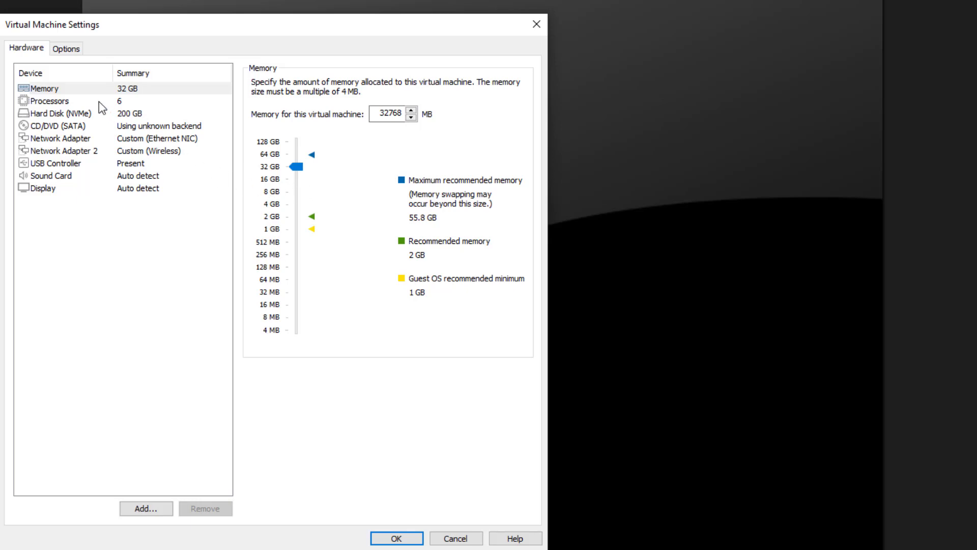
left_click(49, 101)
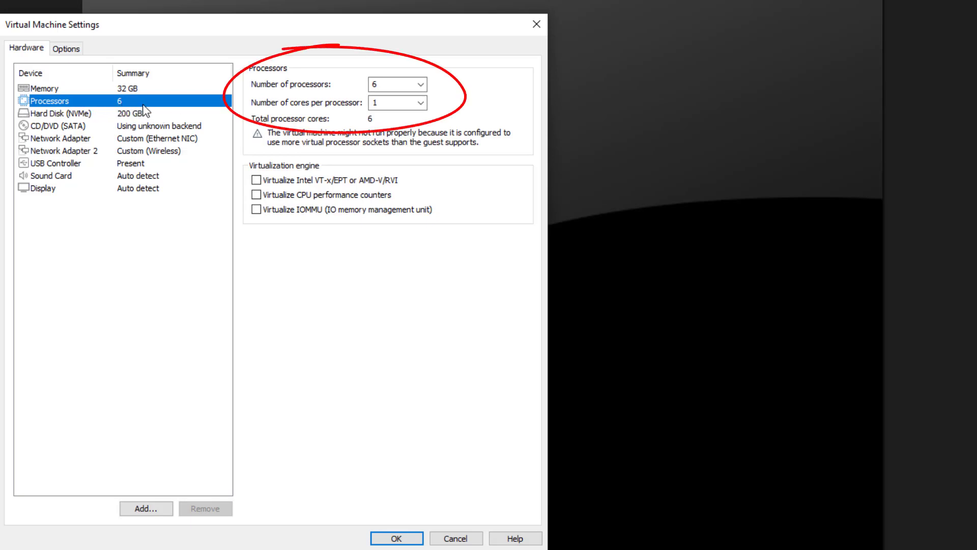
mouse_move(366, 246)
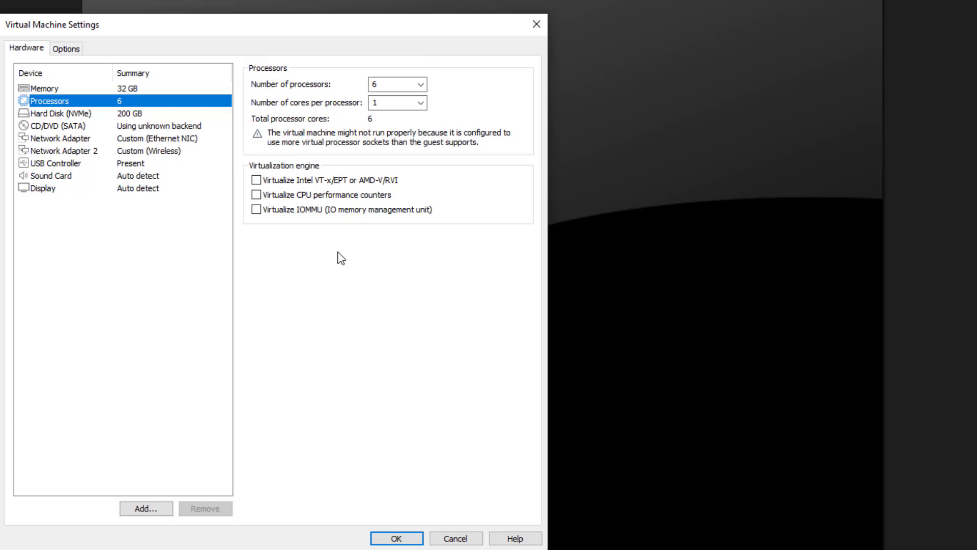
mouse_move(355, 208)
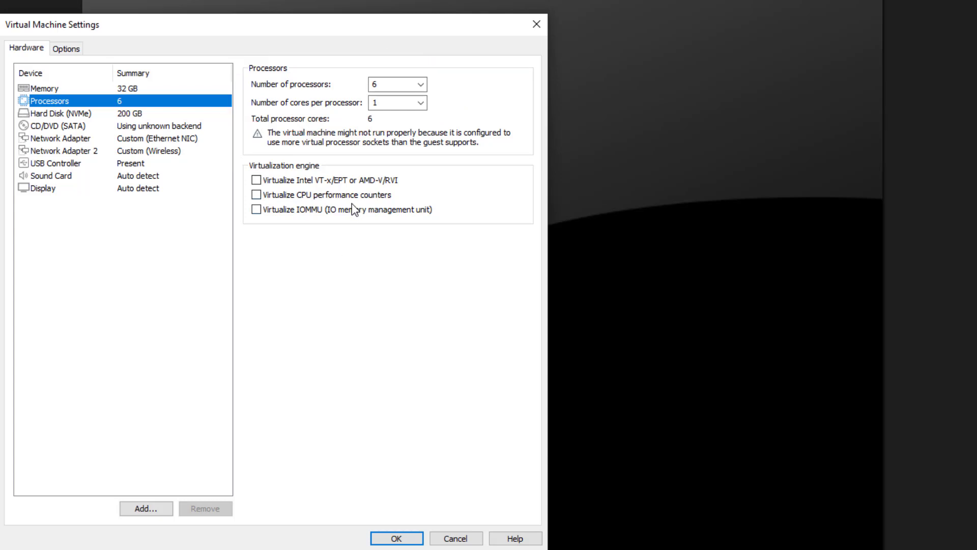
mouse_move(193, 437)
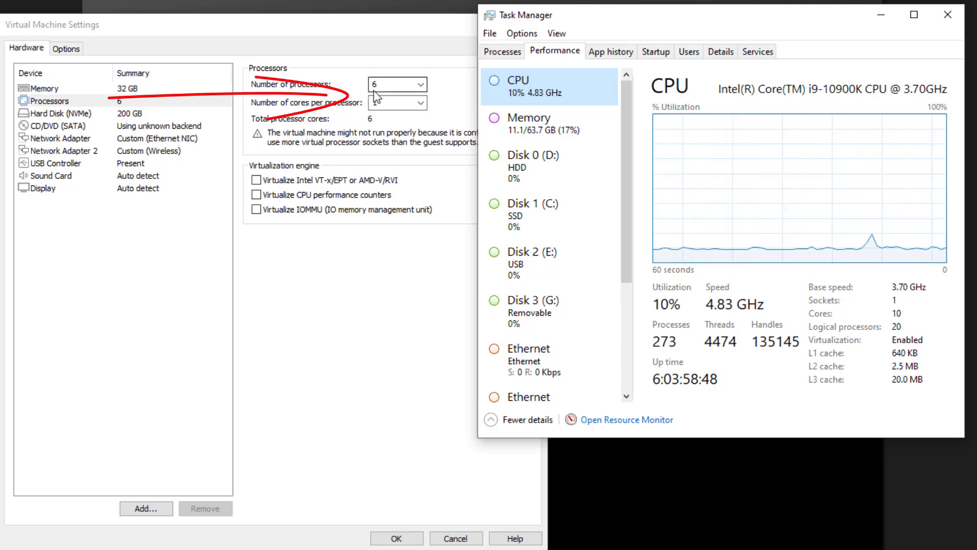
Show the host CPU details: i9-10900K with 10 cores and 20 logical processors.
left_click(397, 102)
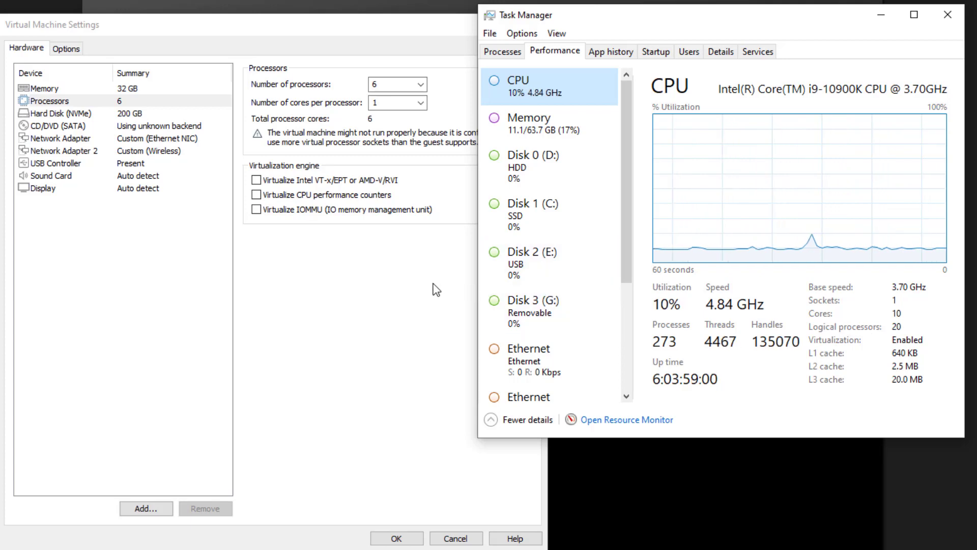
mouse_move(432, 277)
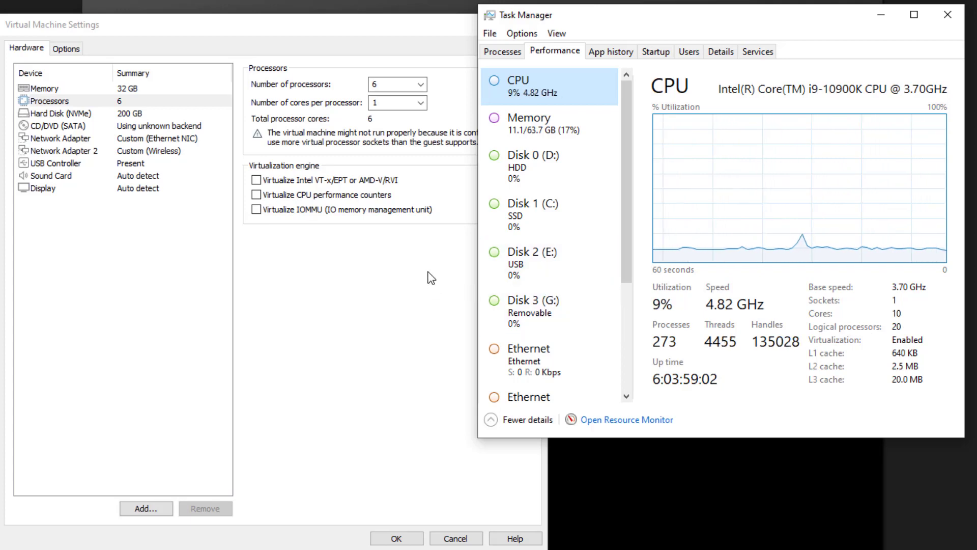
mouse_move(402, 267)
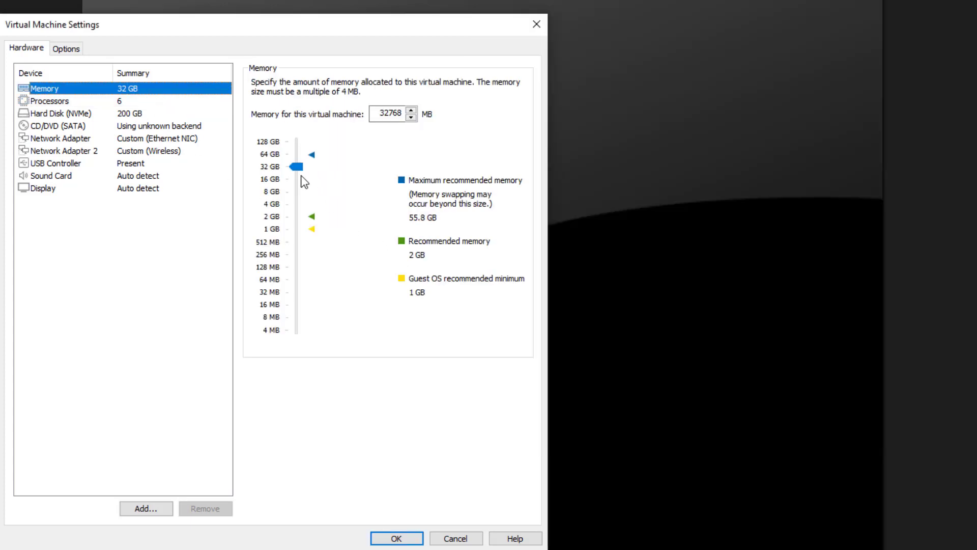
Dip the VM memory to about 8 GB, restore it to 32 GB, and return to the processor settings.
left_click_drag(298, 166, 297, 190)
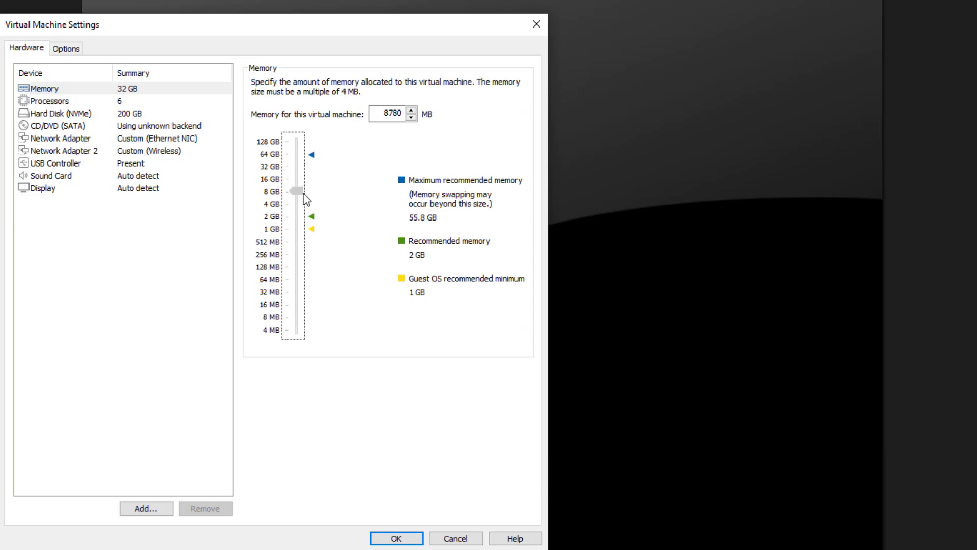
left_click_drag(296, 190, 299, 170)
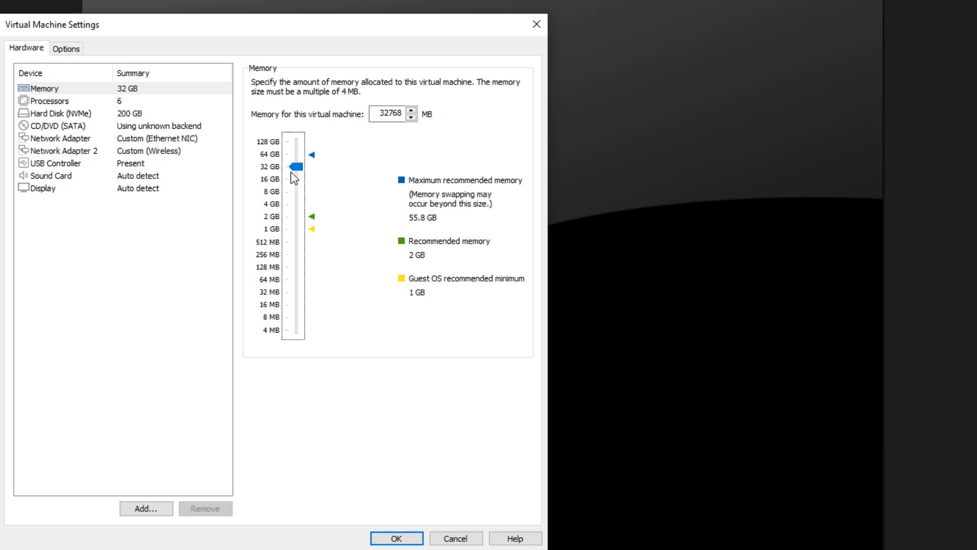
left_click(48, 101)
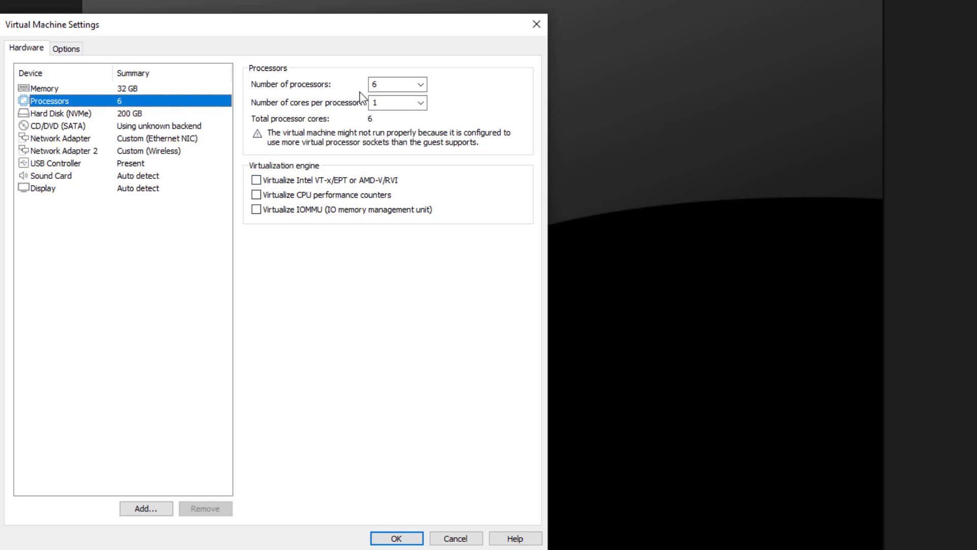
Browse the processor and core counts, keeping 6 processors with 1 core each.
left_click(397, 84)
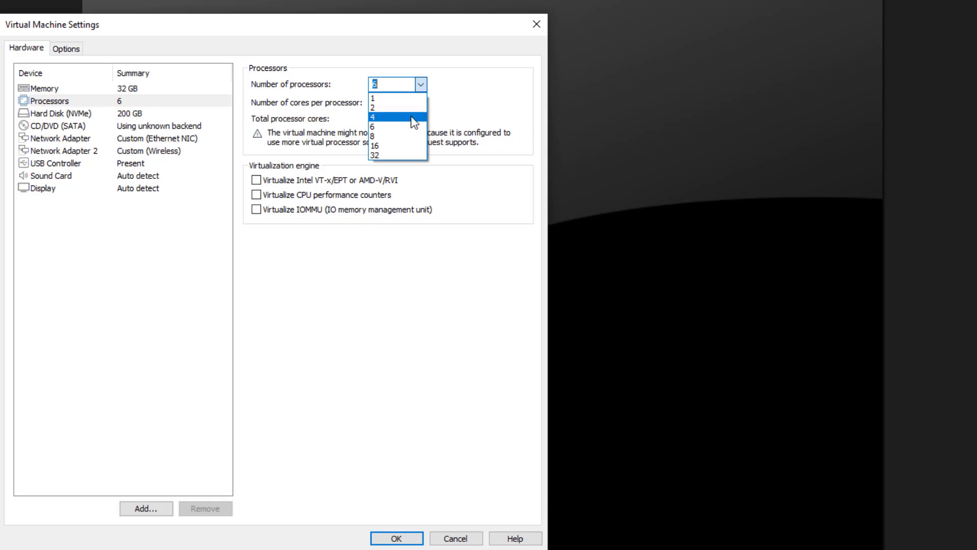
mouse_move(409, 168)
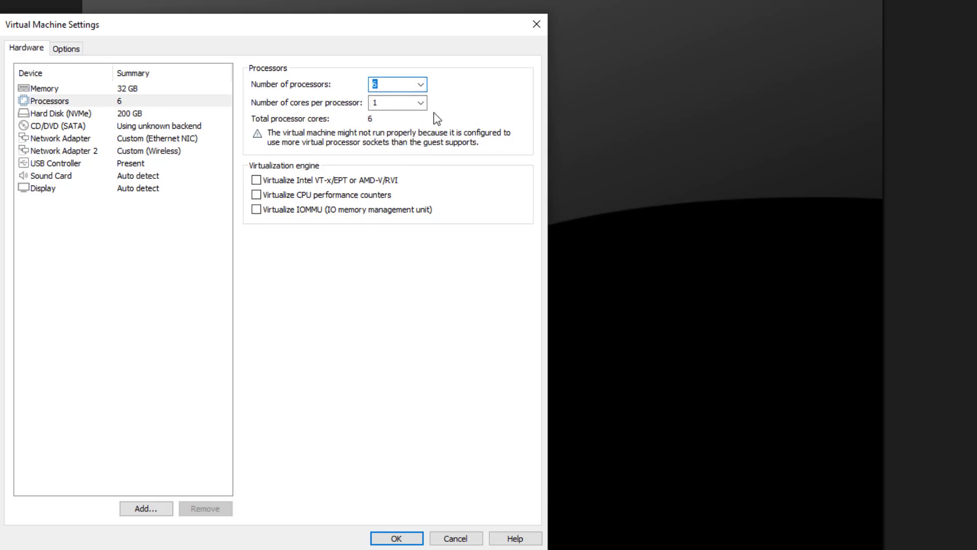
left_click(396, 102)
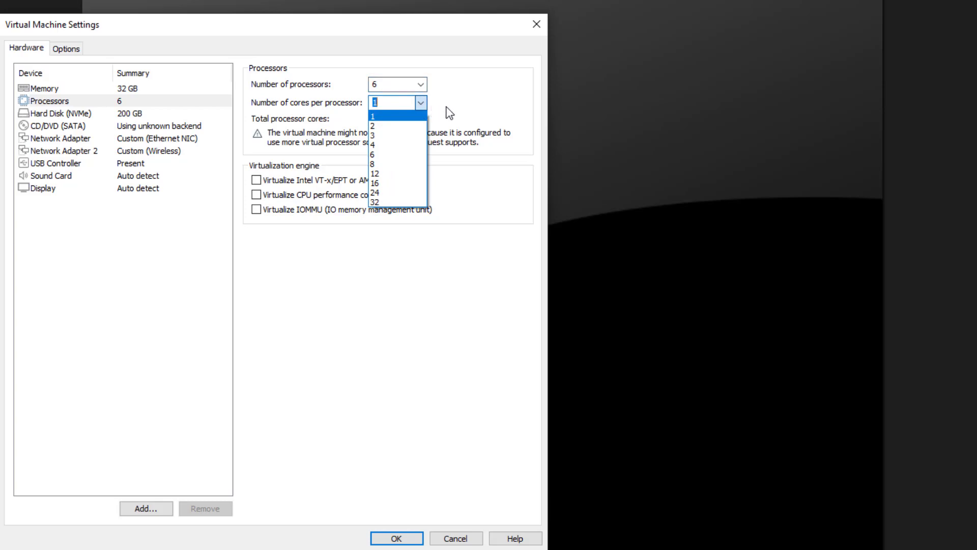
left_click(373, 125)
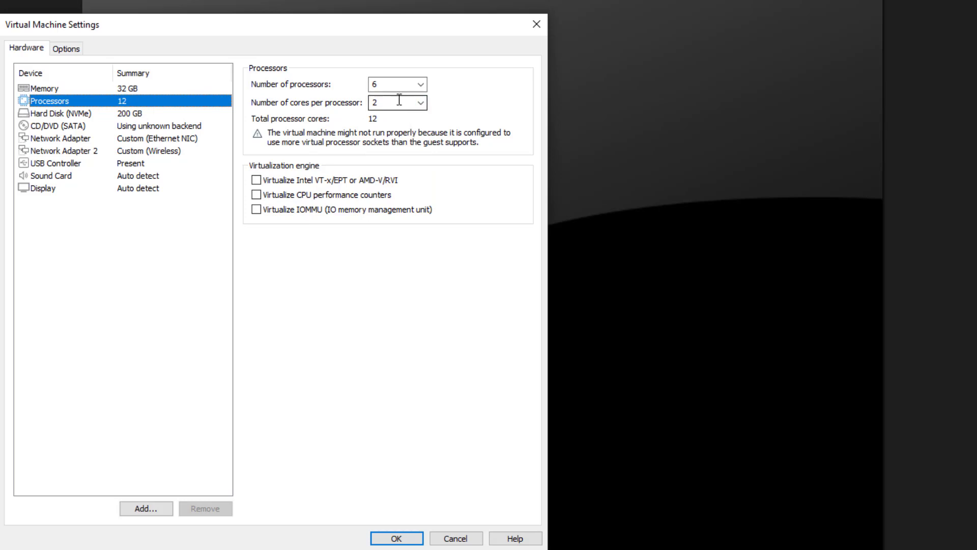
mouse_move(384, 127)
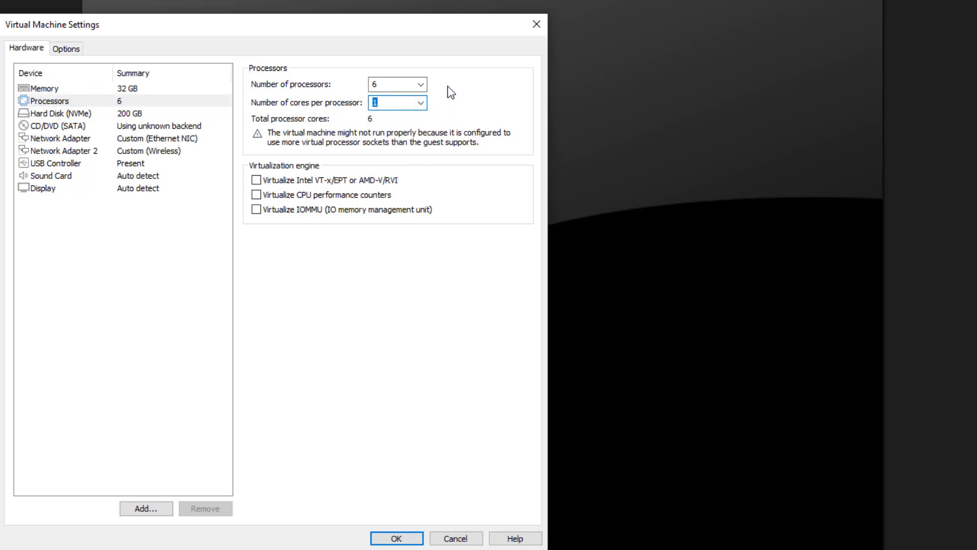
mouse_move(177, 210)
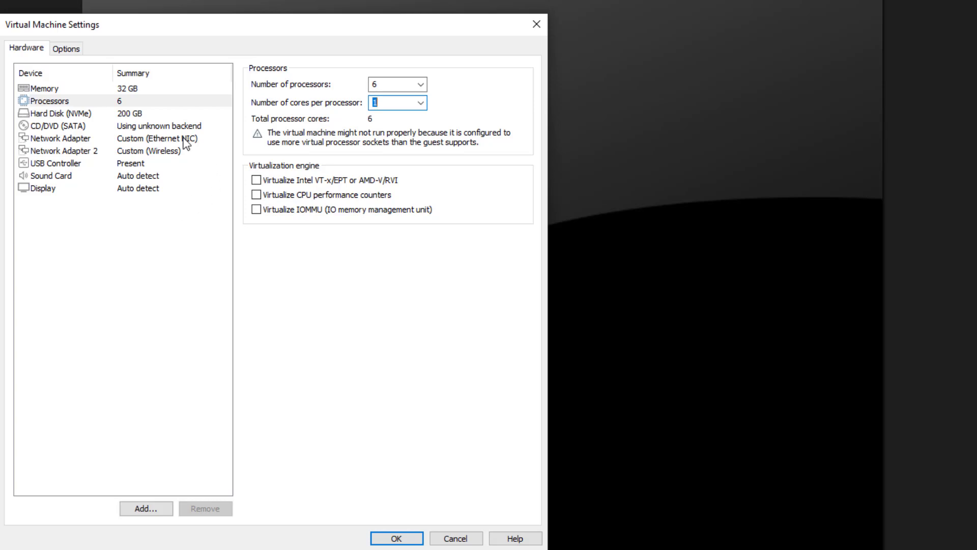
mouse_move(168, 173)
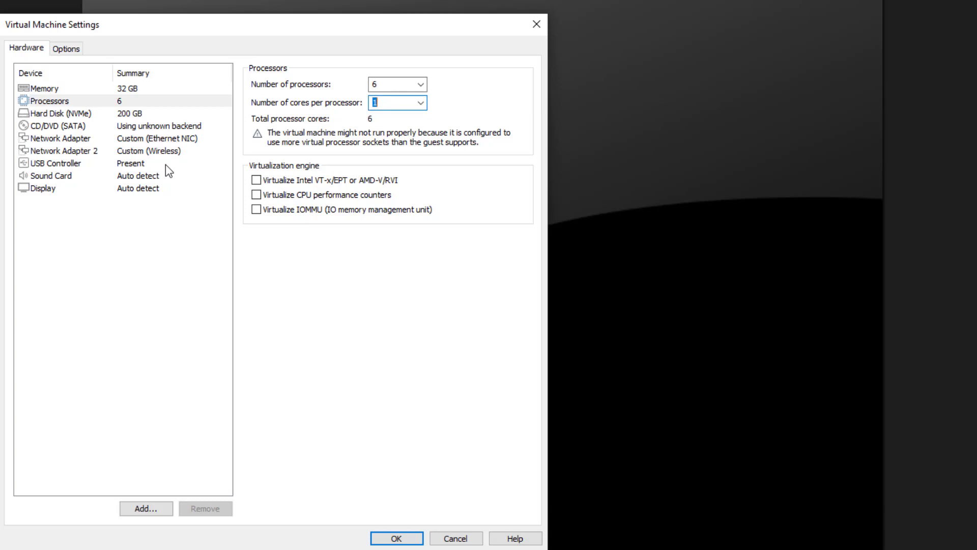
left_click(418, 84)
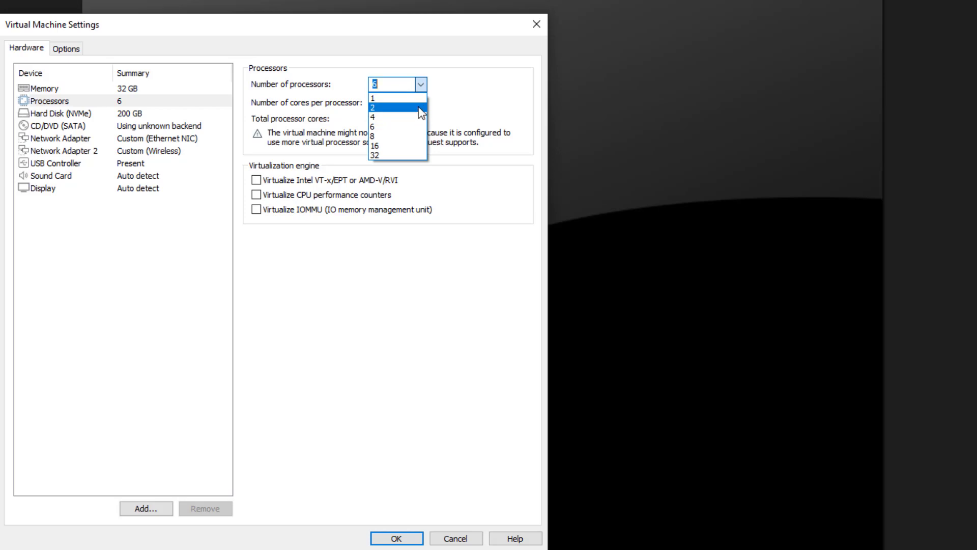
mouse_move(415, 126)
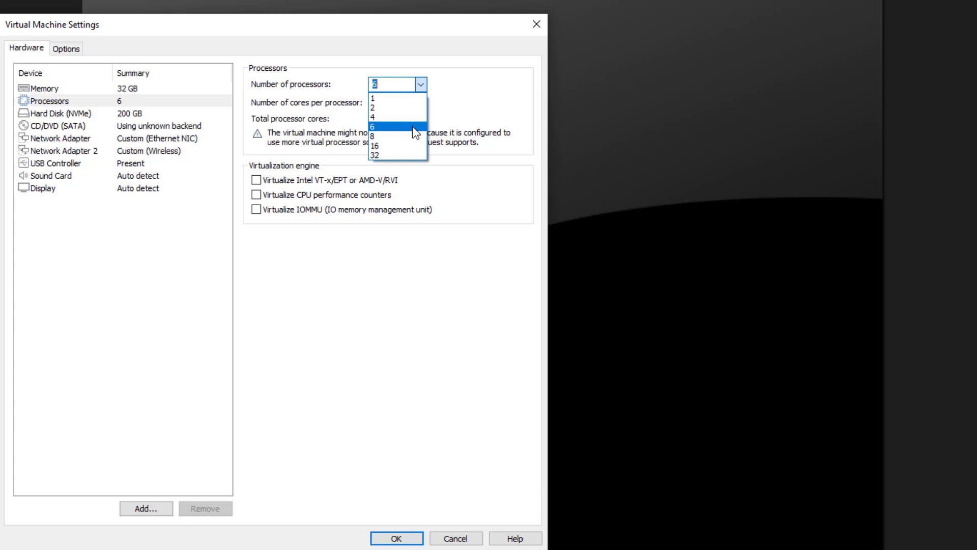
left_click(395, 126)
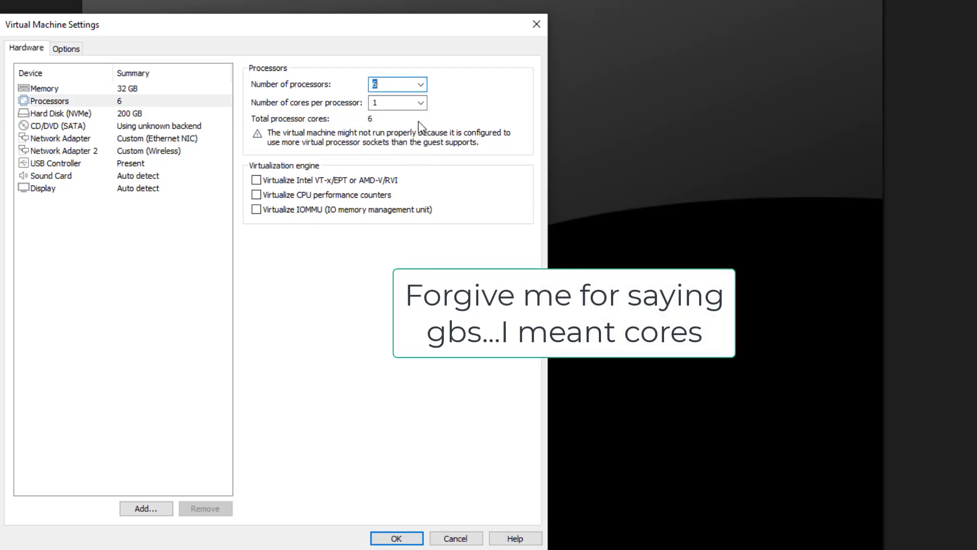
left_click(420, 84)
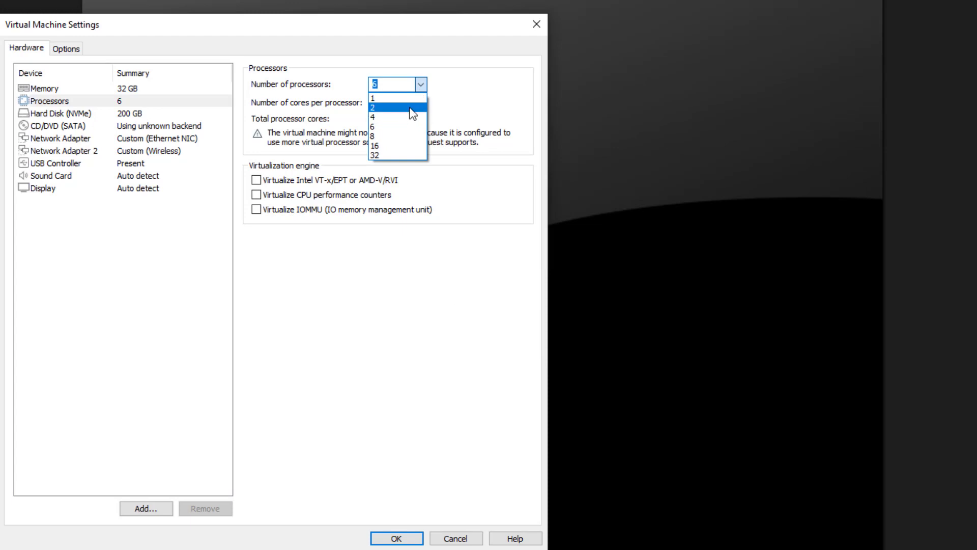
mouse_move(410, 118)
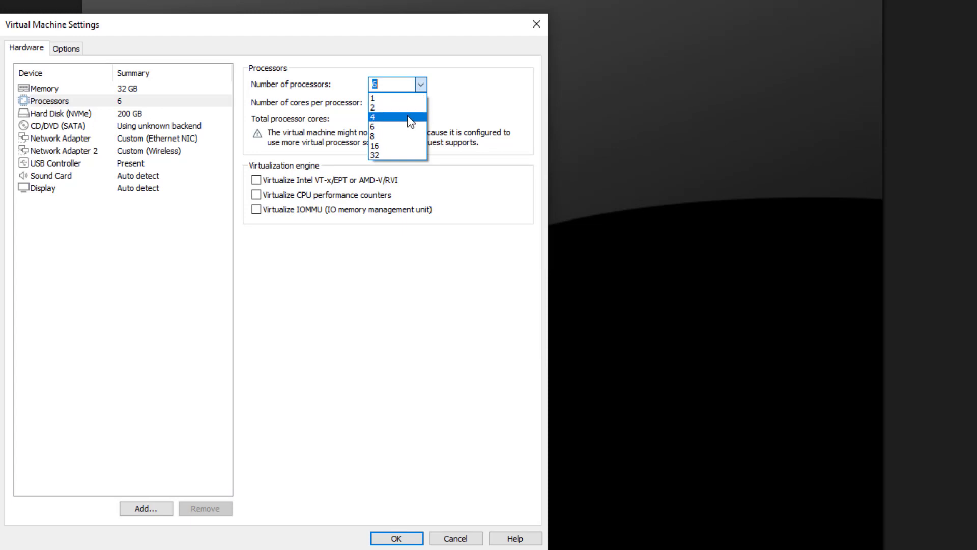
mouse_move(405, 106)
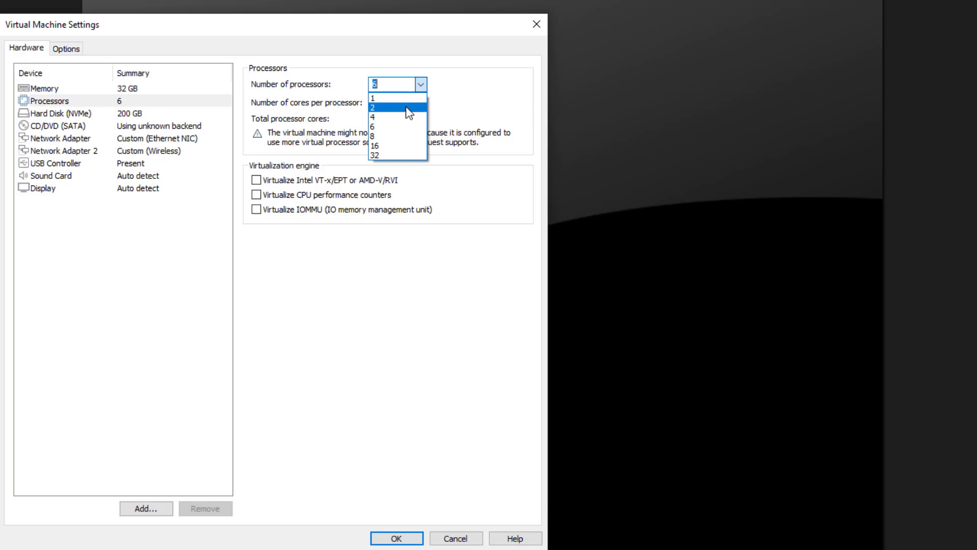
mouse_move(410, 130)
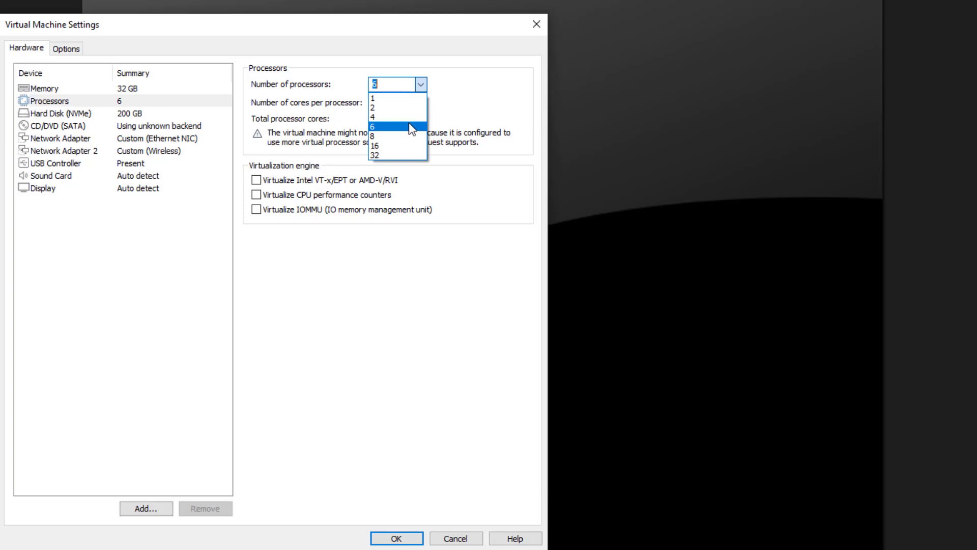
mouse_move(406, 117)
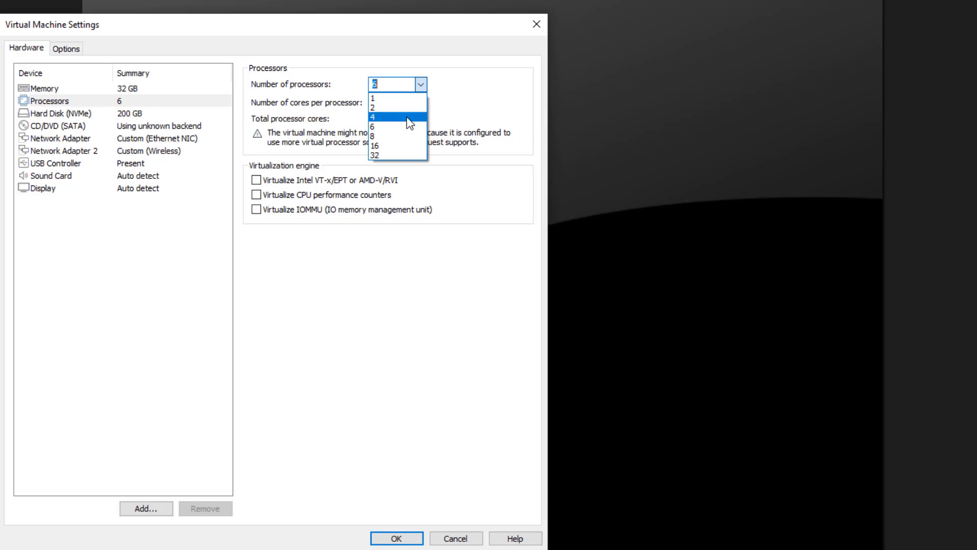
mouse_move(409, 124)
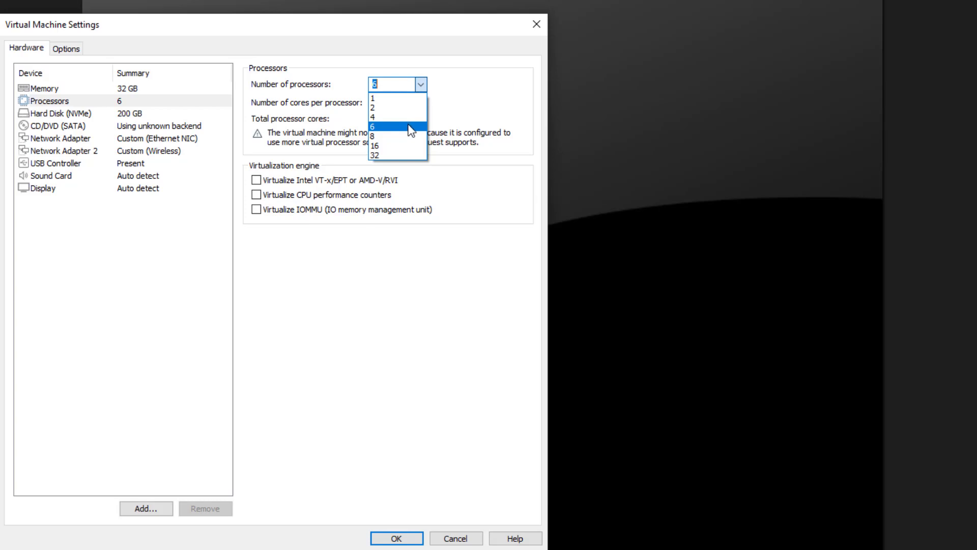
left_click(376, 124)
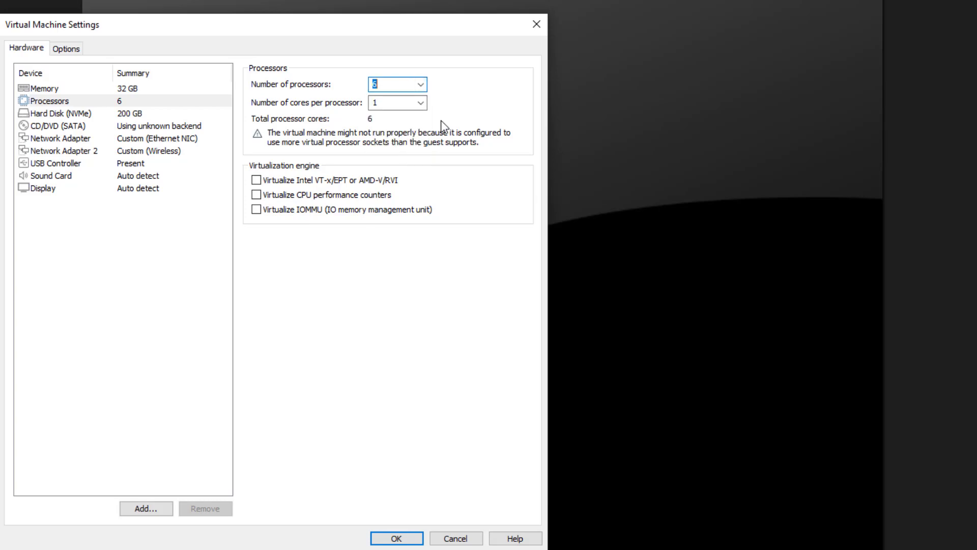
mouse_move(418, 144)
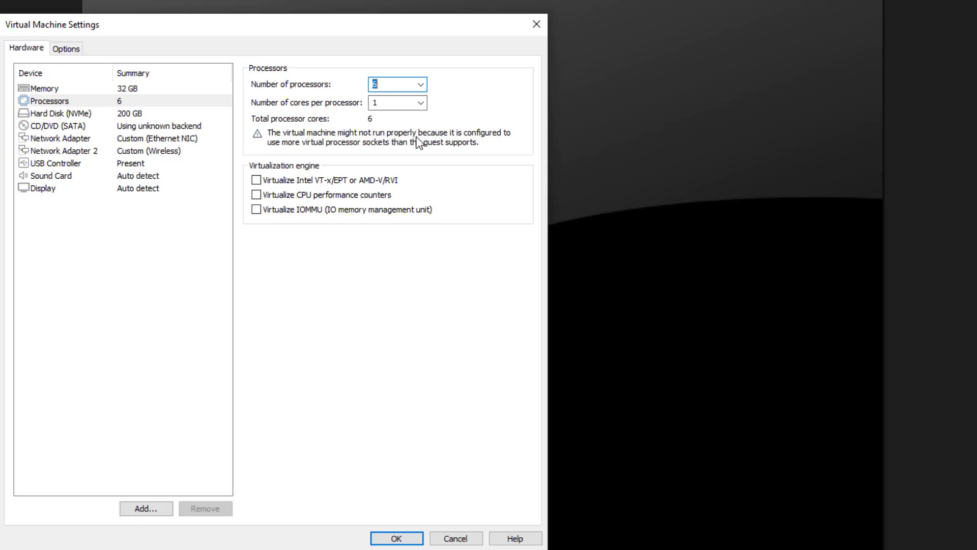
mouse_move(129, 99)
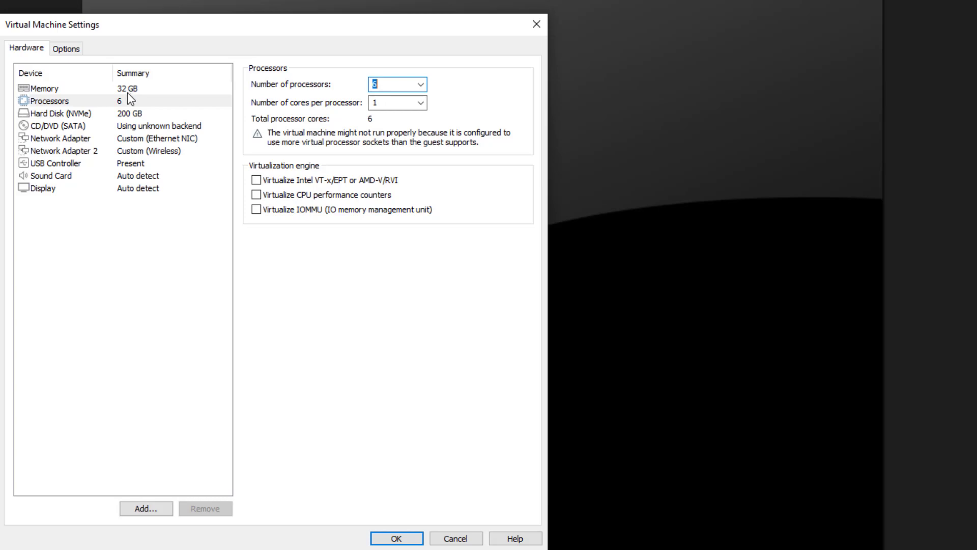
In the display settings, toggle accelerated 3D graphics off and back on with 8 GB graphics memory.
left_click(40, 187)
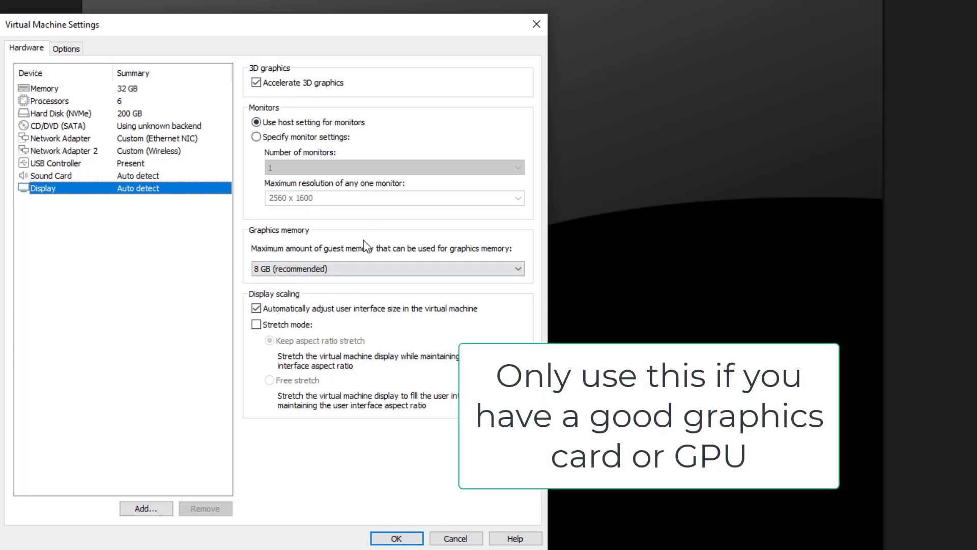
left_click(386, 268)
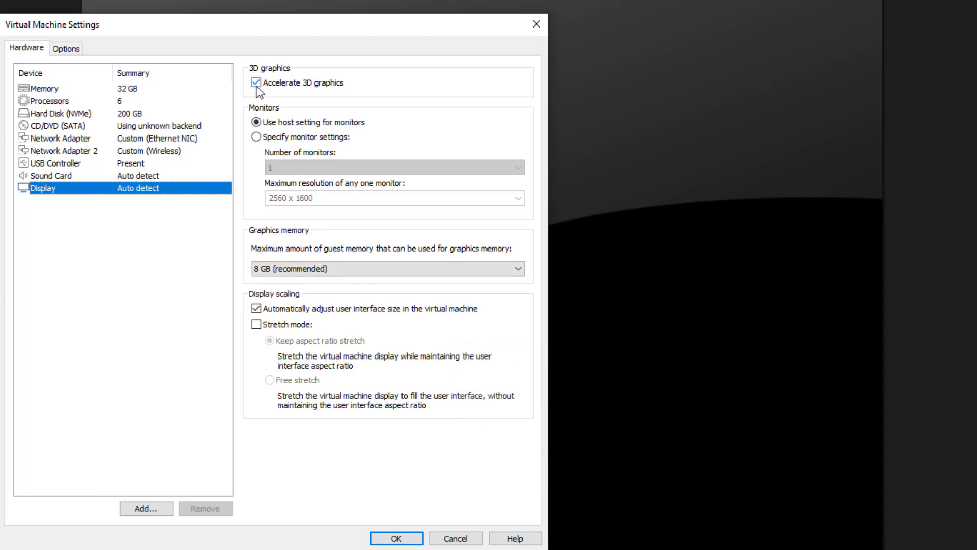
left_click(256, 83)
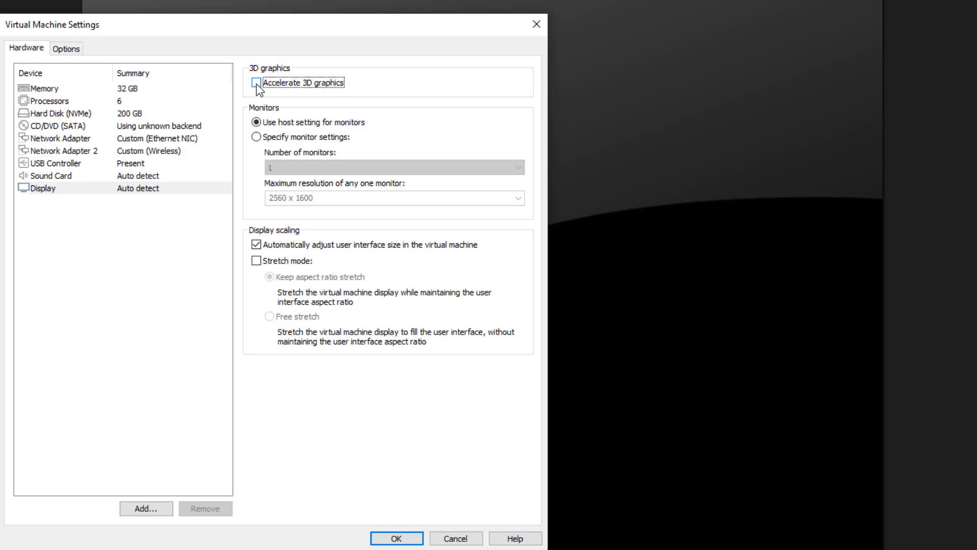
left_click(256, 82)
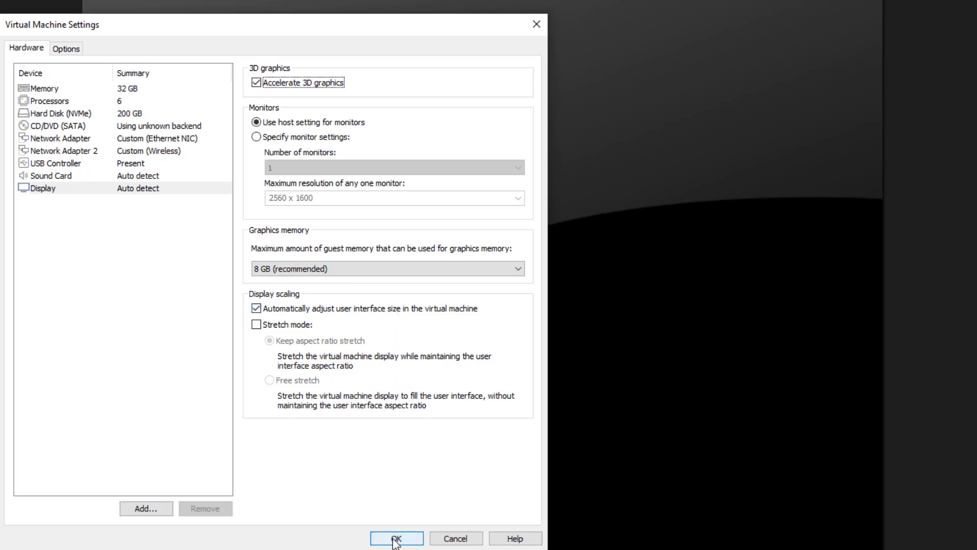
Apply the settings and power on the virtual machine, watching host memory climb to 14.5 GB.
left_click(396, 537)
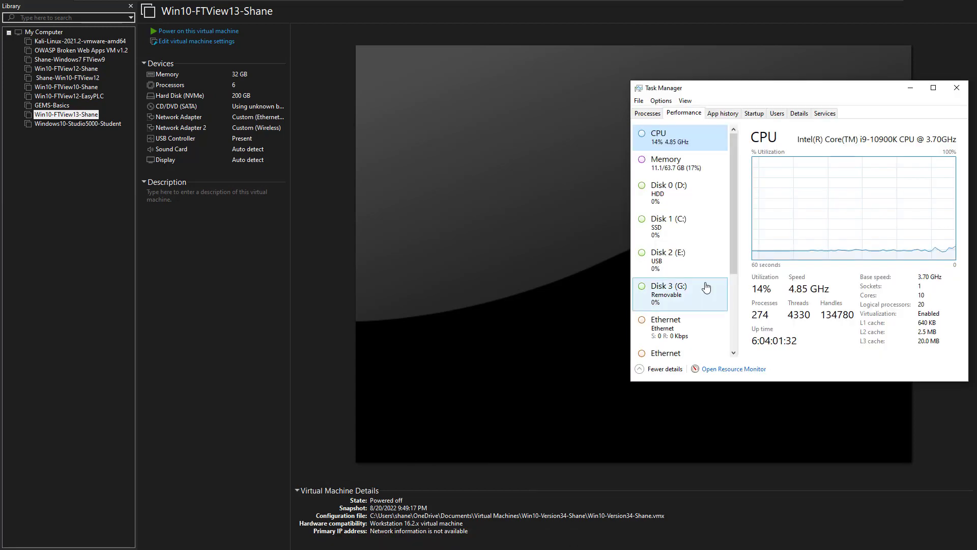
left_click(665, 163)
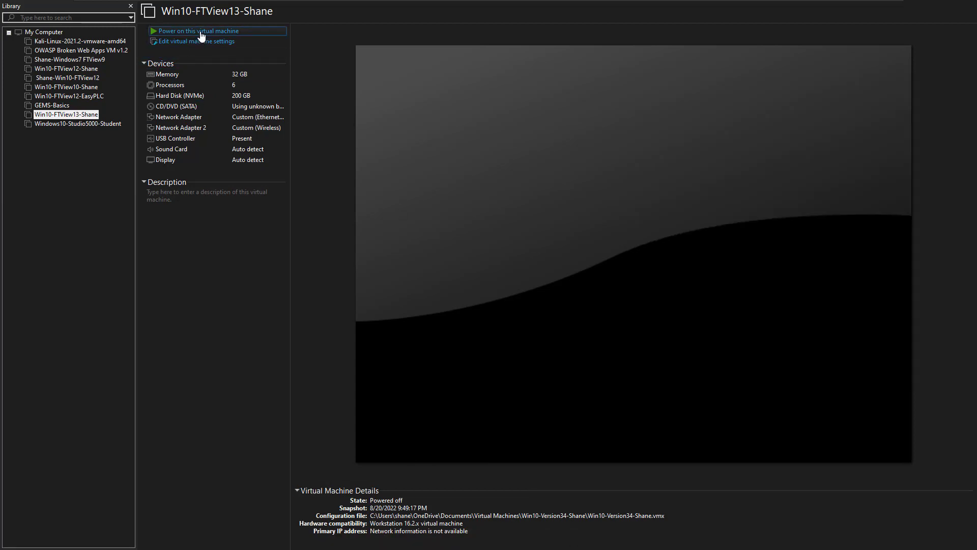
left_click(13, 540)
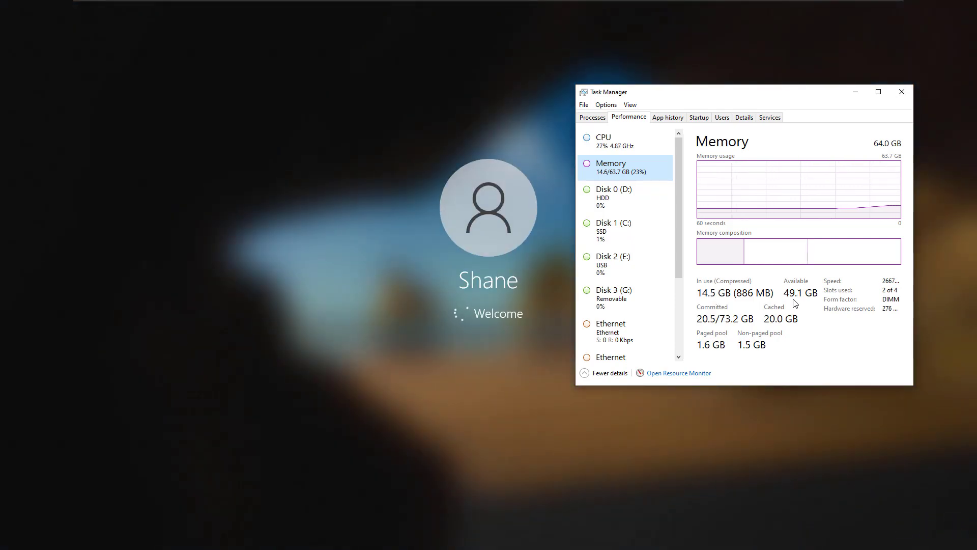
mouse_move(638, 162)
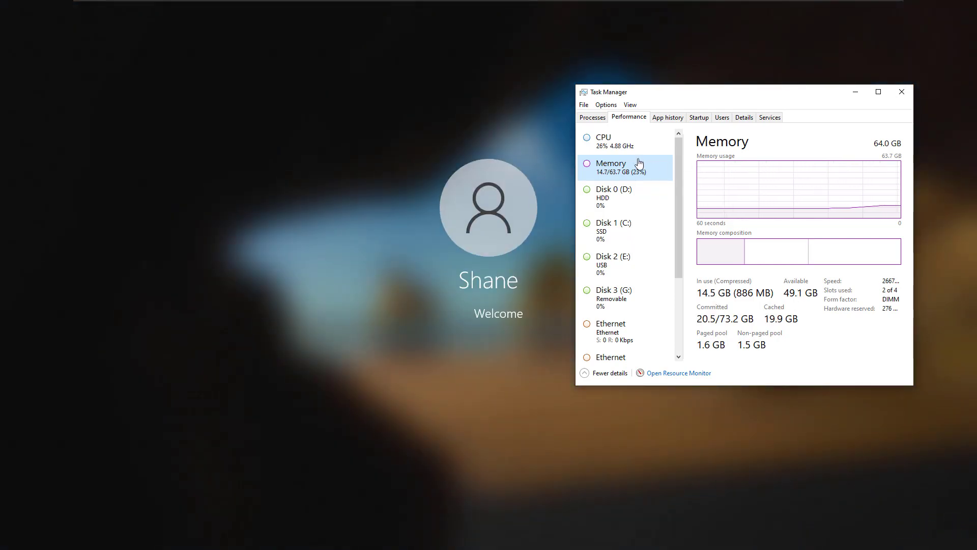
Check host CPU use around 24% in Task Manager, then close it to leave the guest desktop.
left_click(602, 142)
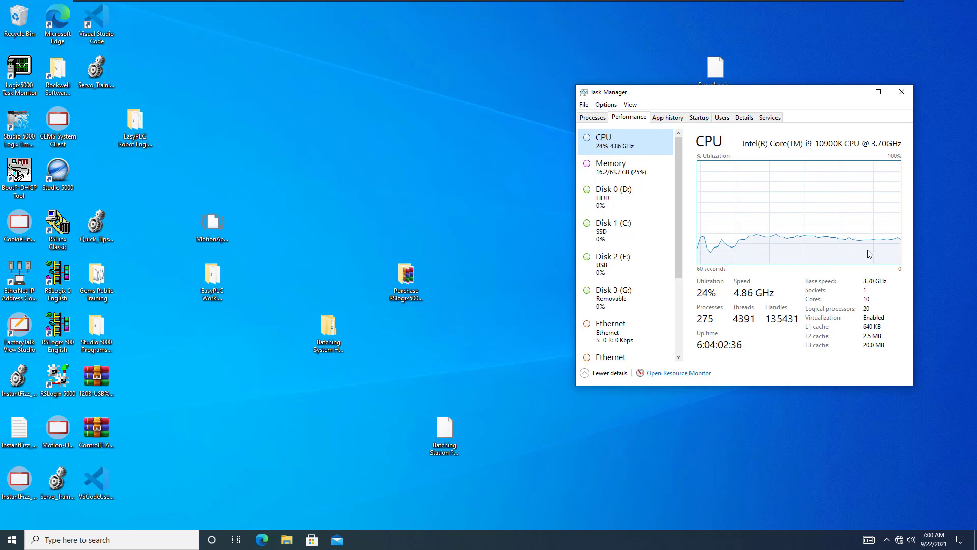
mouse_move(763, 220)
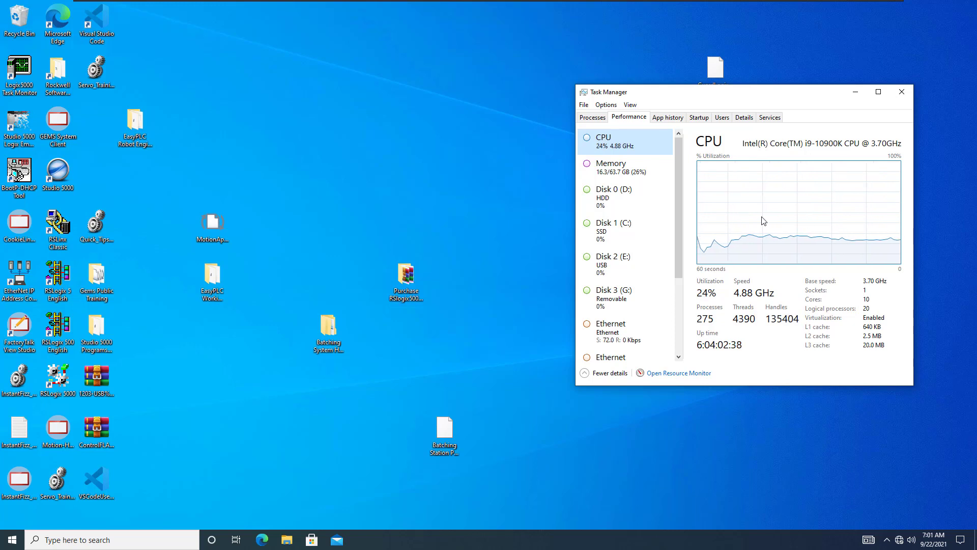
left_click(900, 92)
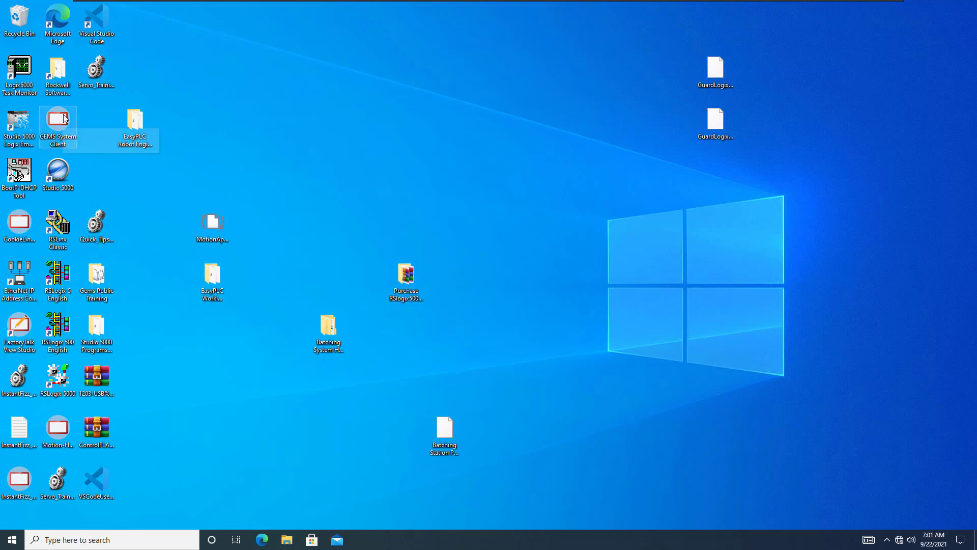
Shut down the guest Windows from its Start power options.
left_click(9, 540)
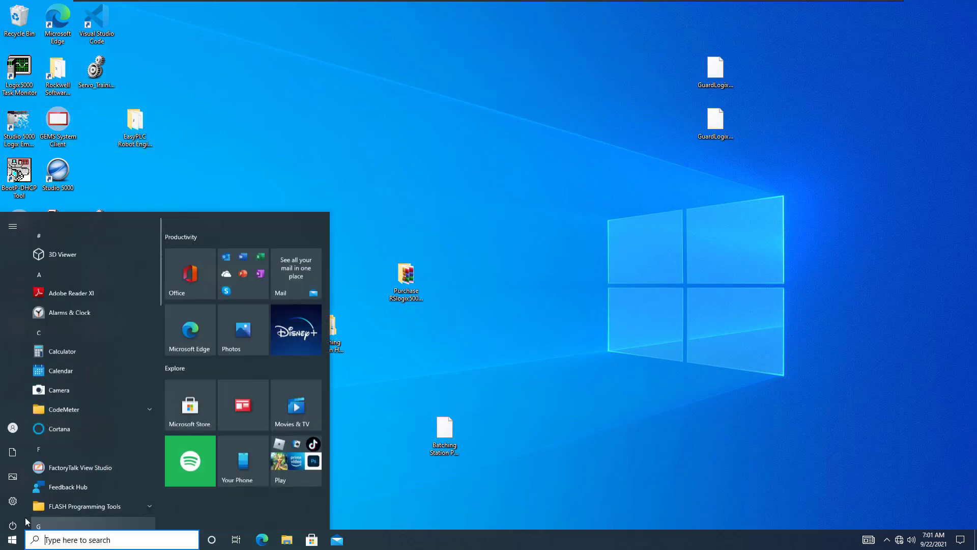
scroll("down", 3)
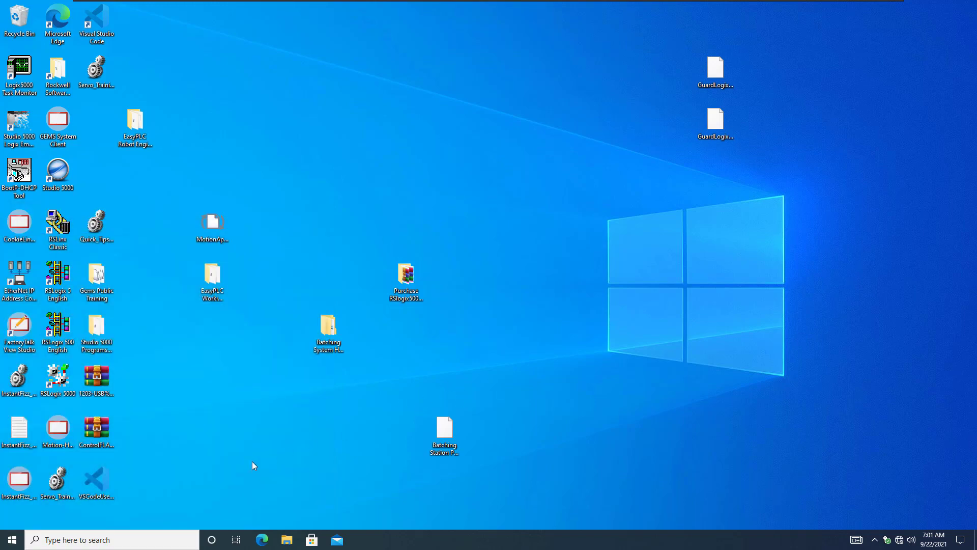
left_click(11, 540)
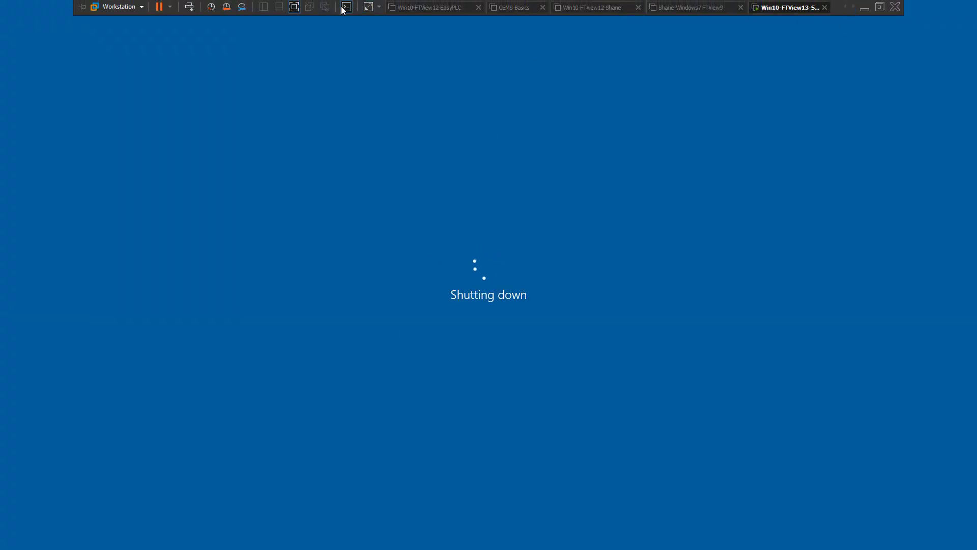
Reopen the virtual machine settings showing 32768 MB of memory allocated.
left_click(141, 7)
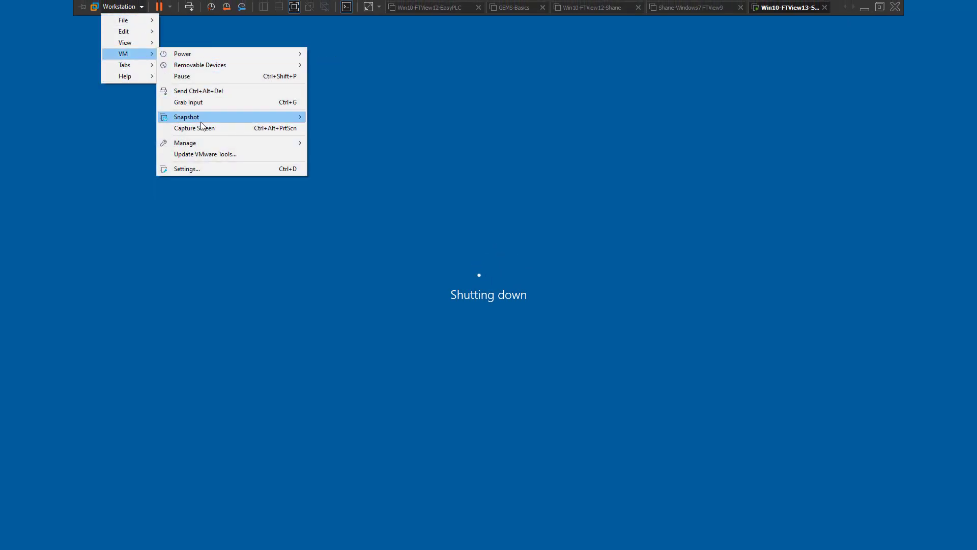
left_click(186, 169)
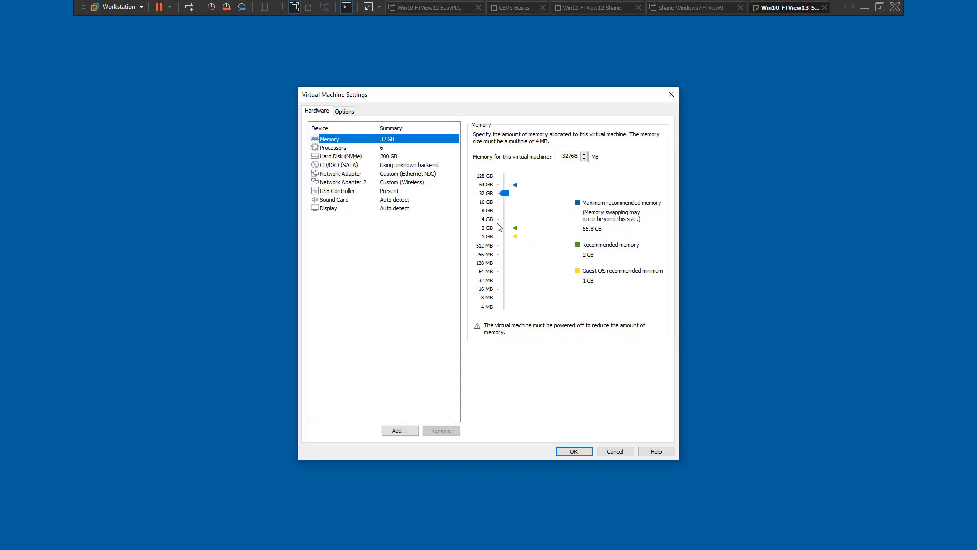